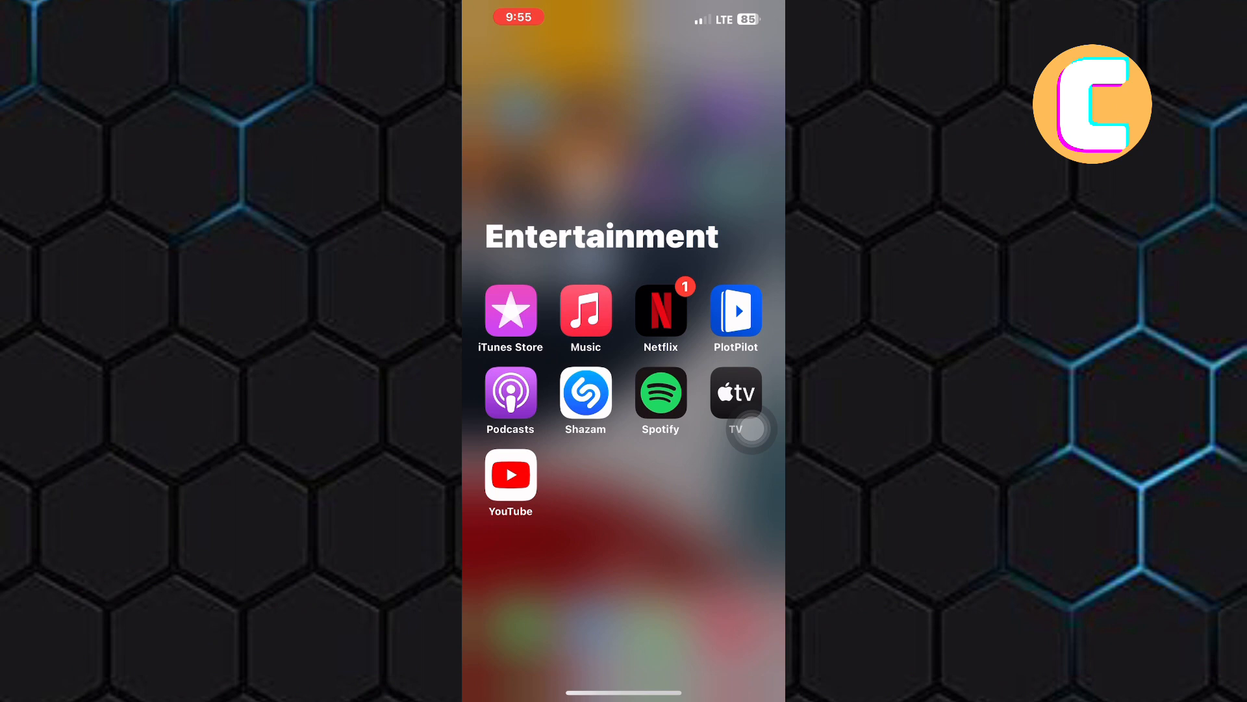
# Launch YouTube from the Entertainment folder to reach its Home feed
pyautogui.click(510, 475)
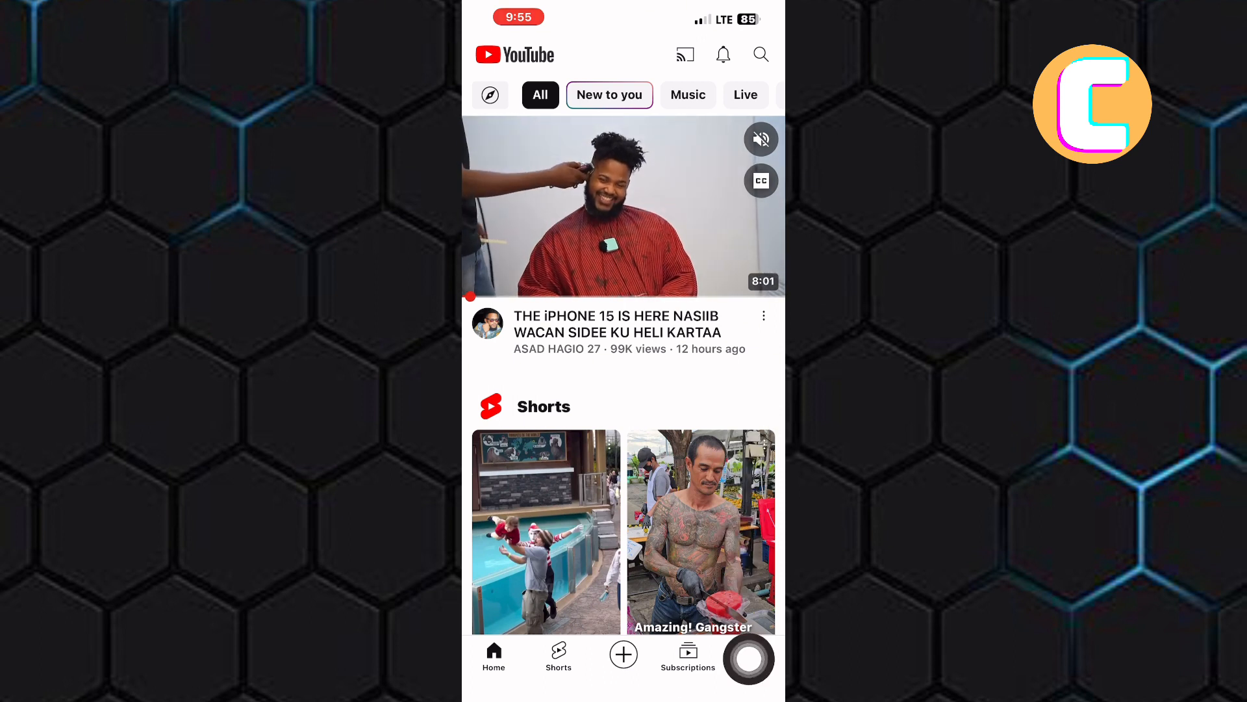
# From the profile picture's Accounts sheet, open 'Manage accounts on this device'
pyautogui.click(752, 652)
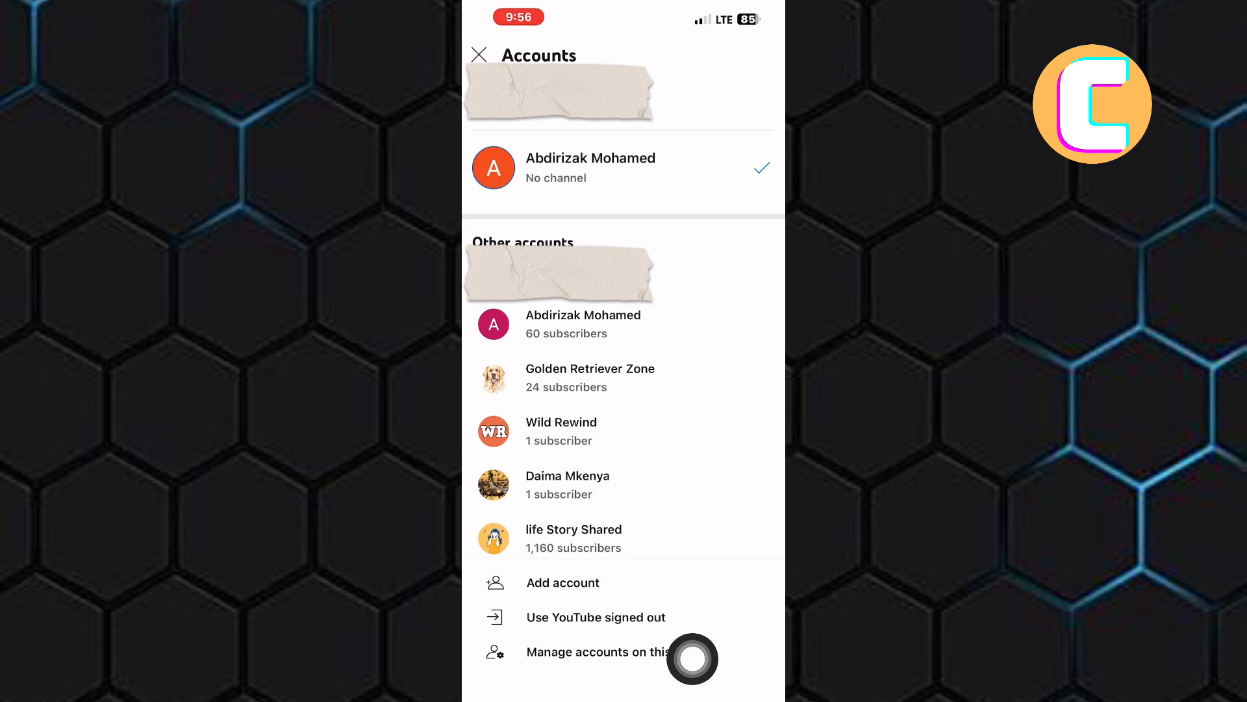
pyautogui.click(595, 652)
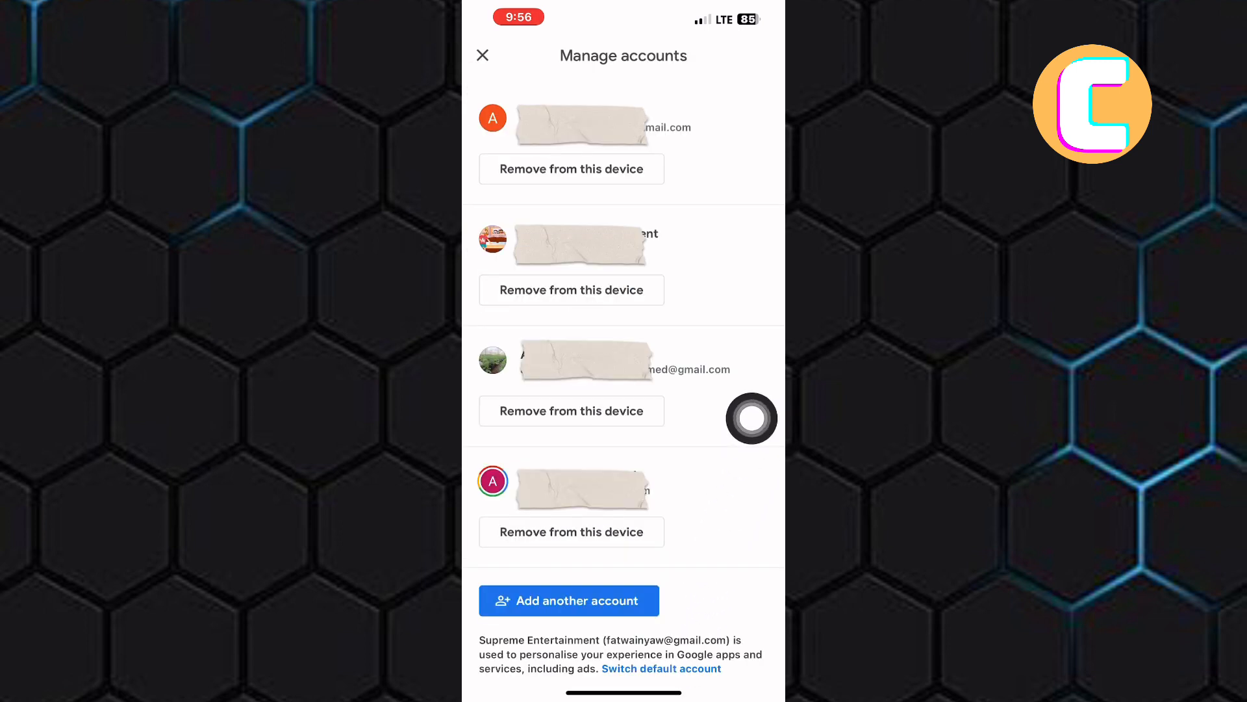